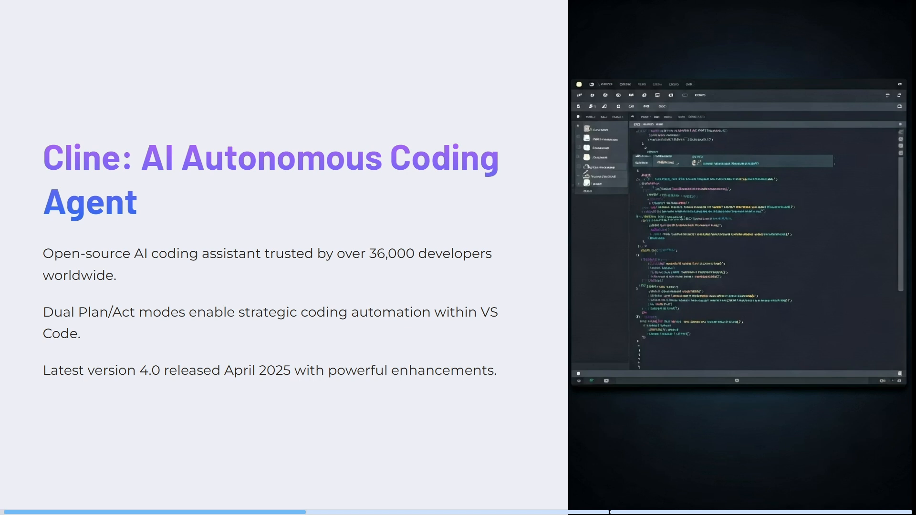
pyautogui.scroll(-3)
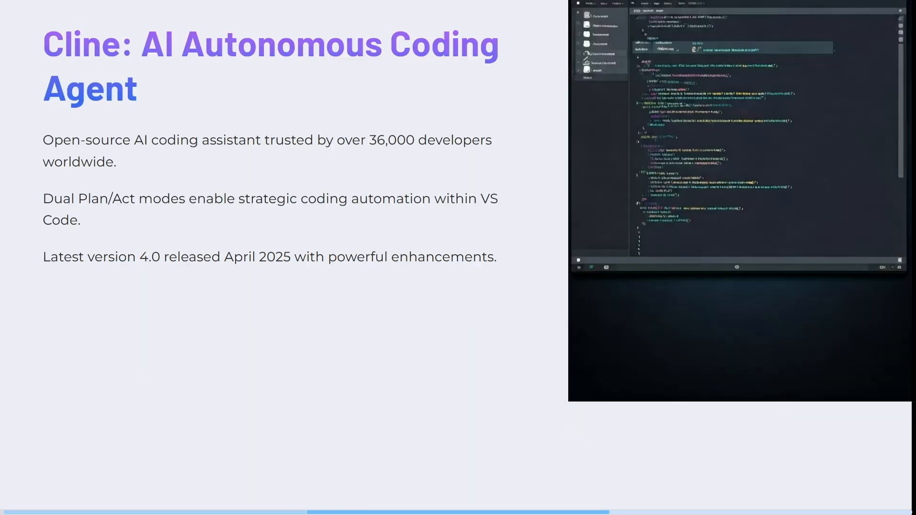